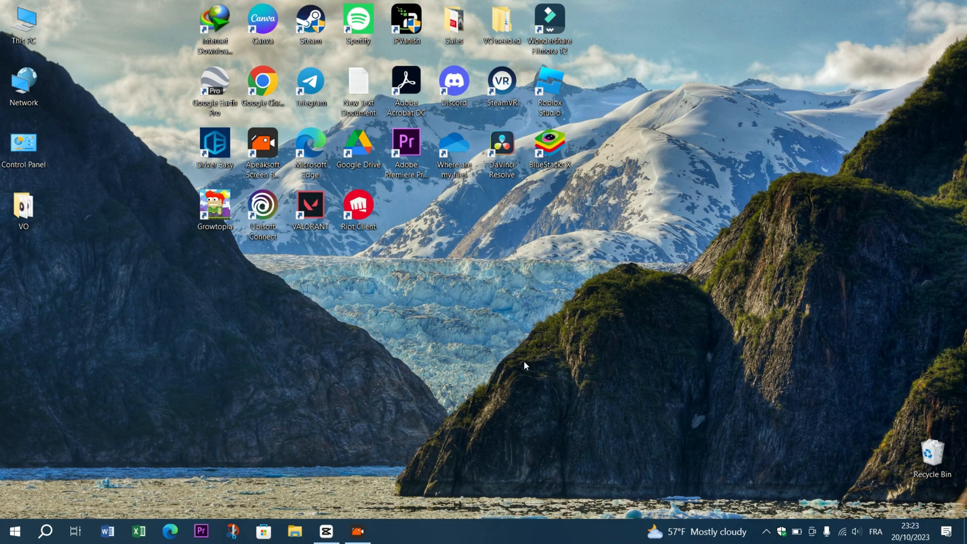
pyautogui.moveTo(264, 247)
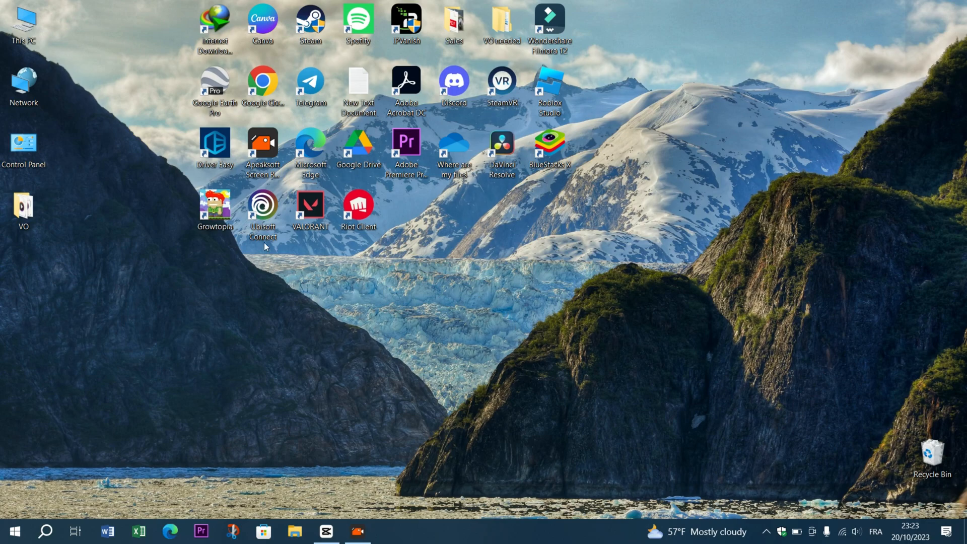
pyautogui.moveTo(493, 392)
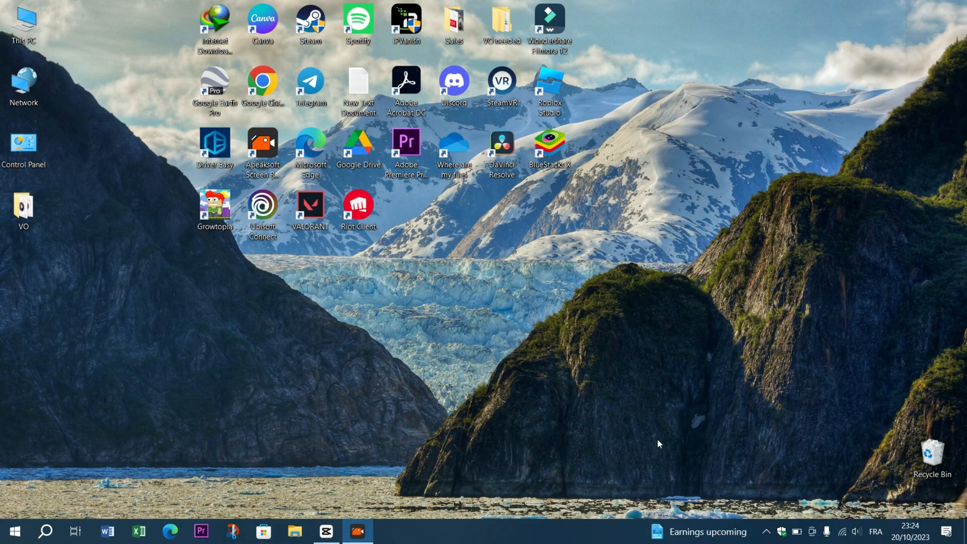
pyautogui.moveTo(200, 478)
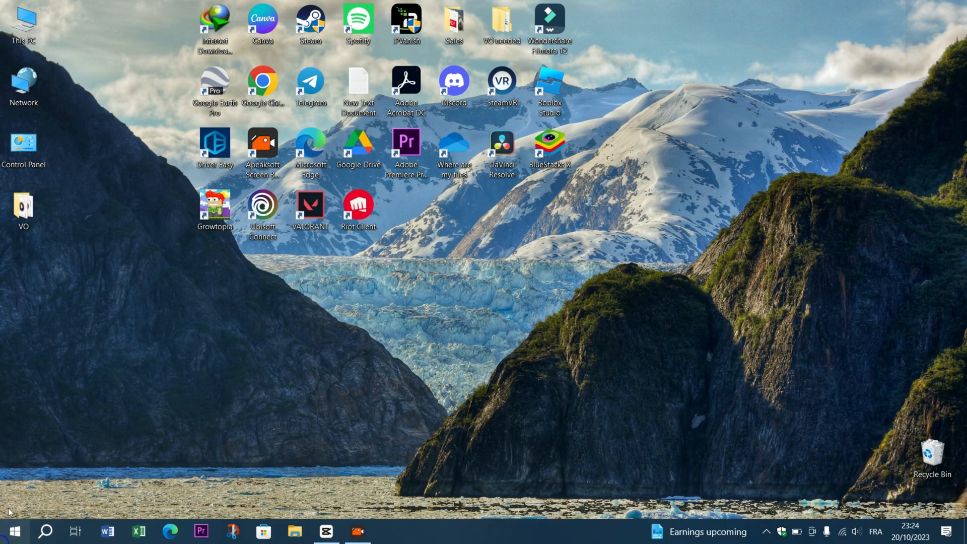
# - Open Windows Settings from the Start menu after a brief look at the power options
pyautogui.click(12, 531)
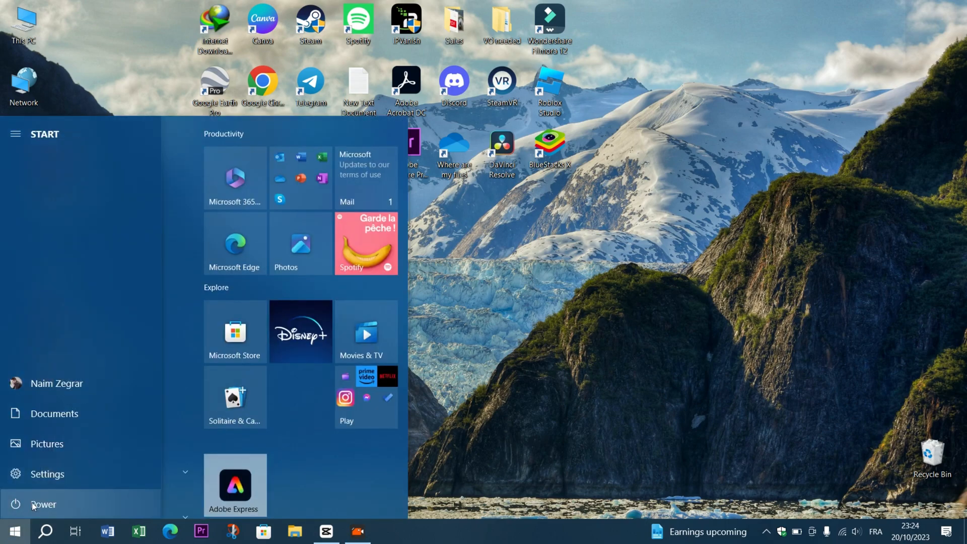
pyautogui.click(43, 503)
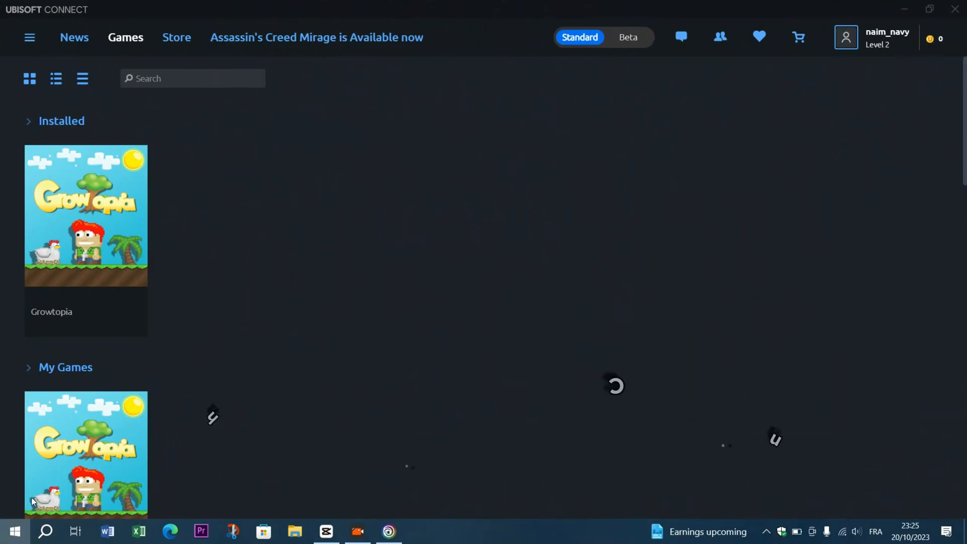
pyautogui.click(14, 530)
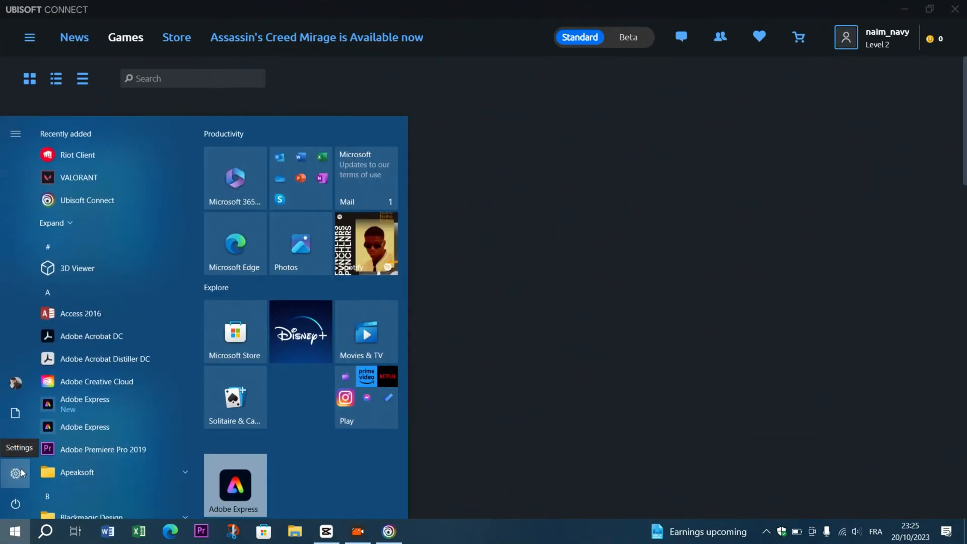
pyautogui.click(16, 473)
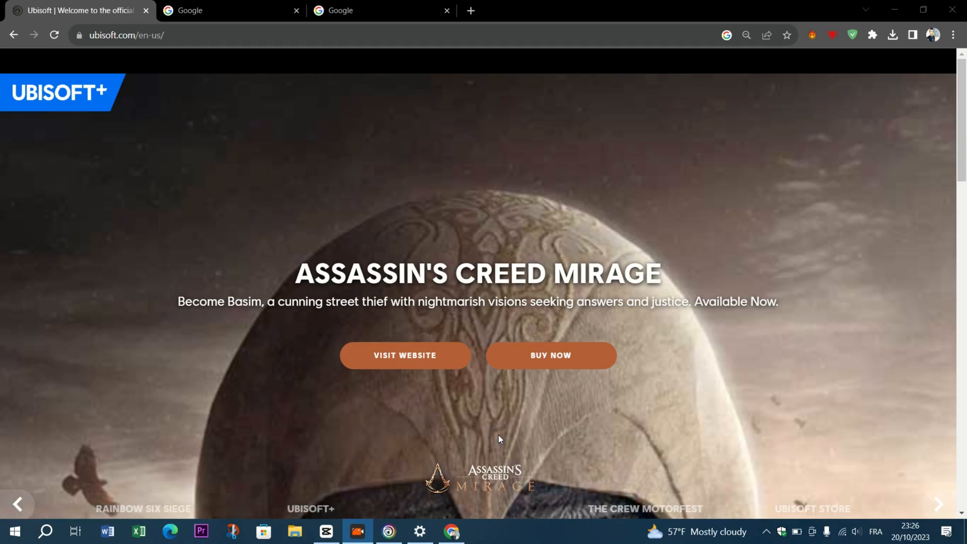
# - Scroll the Ubisoft homepage through Explore More Games and Latest News to Inside Ubisoft
pyautogui.scroll(-3)
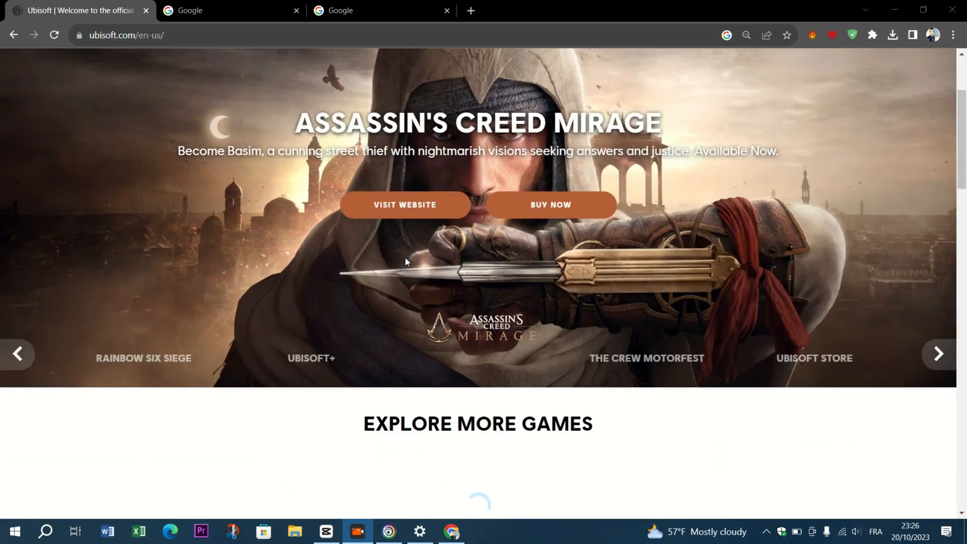
pyautogui.scroll(-3)
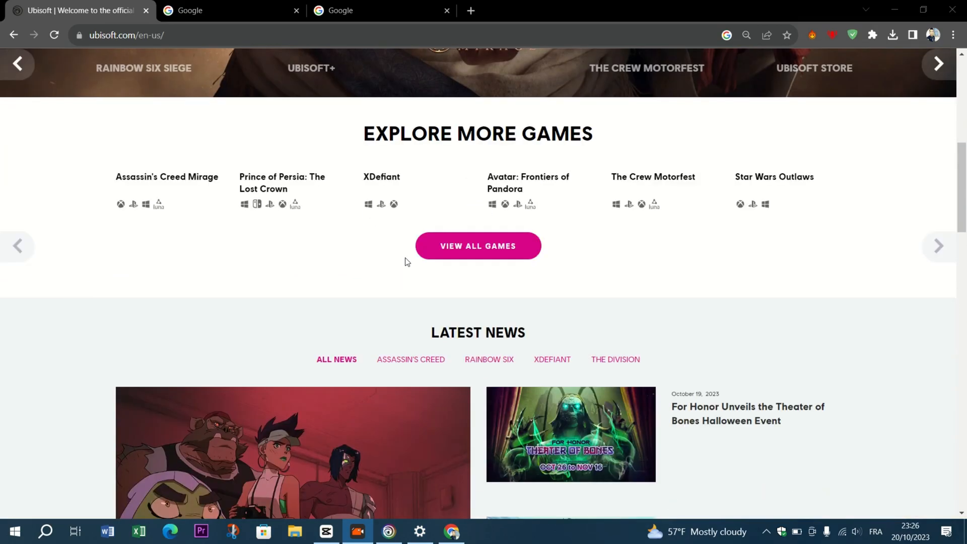
pyautogui.scroll(-3)
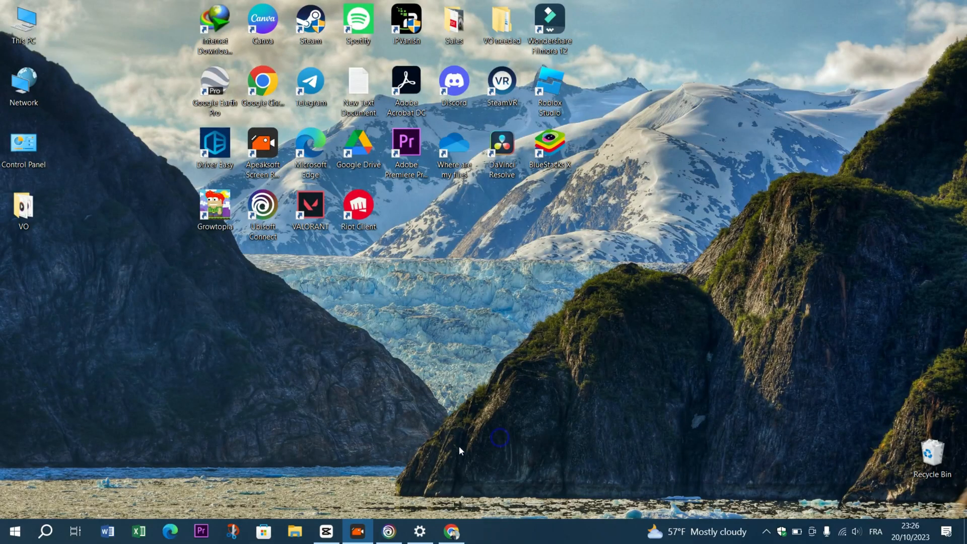
pyautogui.click(451, 531)
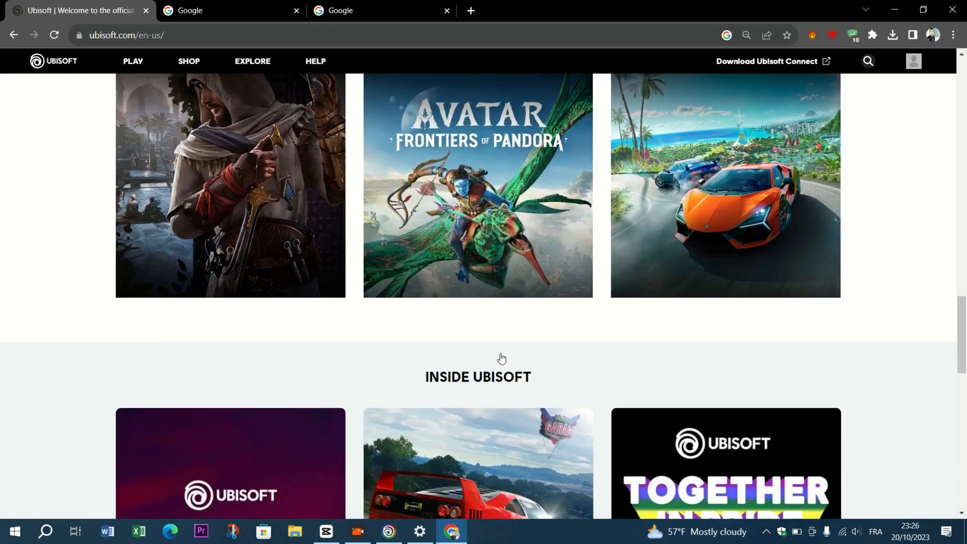
pyautogui.scroll(3)
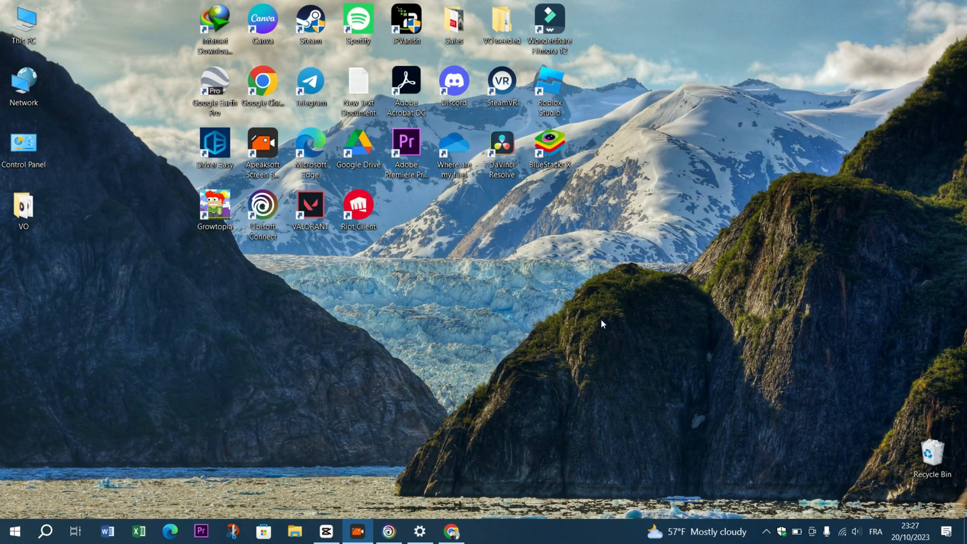
pyautogui.moveTo(332, 377)
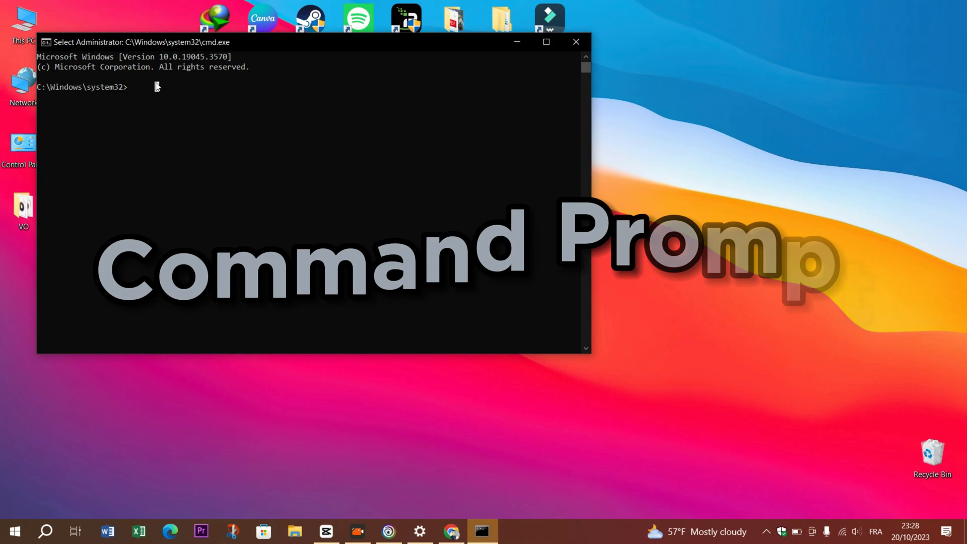
# - Enter the command 'sfc /scannow' in the administrator Command Prompt
pyautogui.write('s')
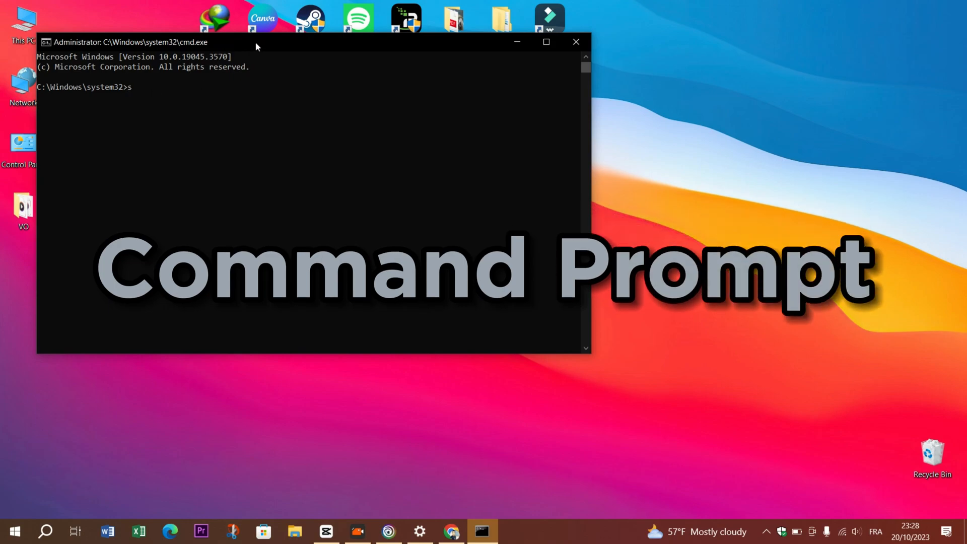
pyautogui.write('fc')
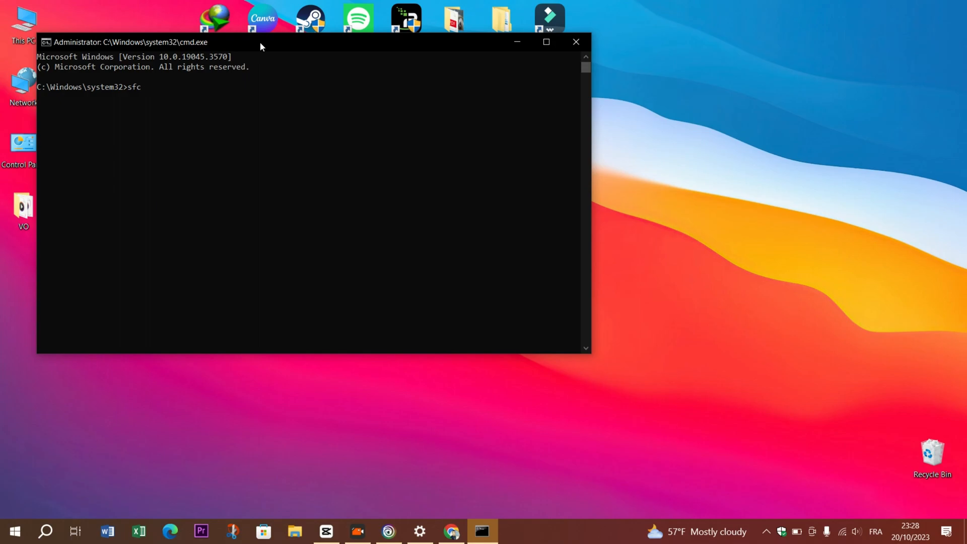
pyautogui.write('/scannow')
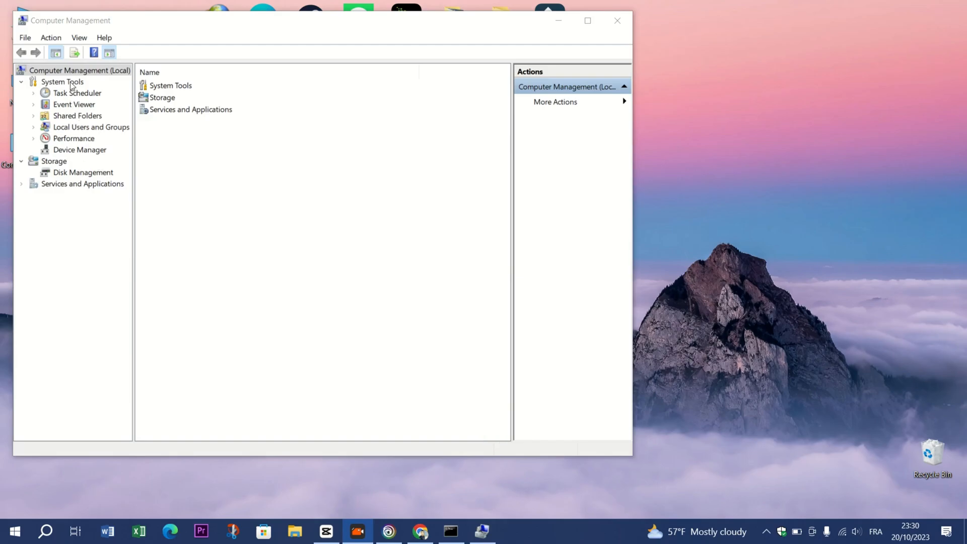
# - Select Device Manager under System Tools to list the hardware device categories
pyautogui.click(80, 149)
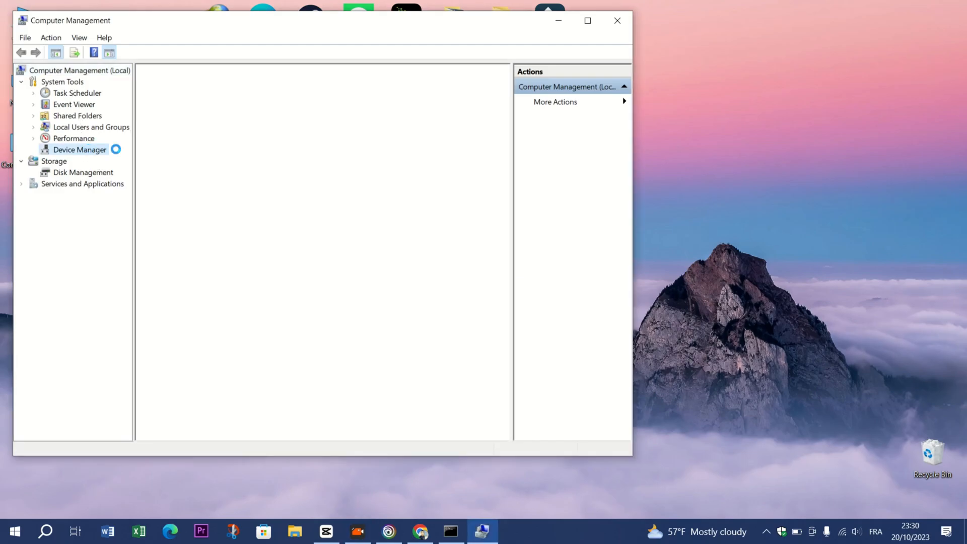
pyautogui.click(79, 149)
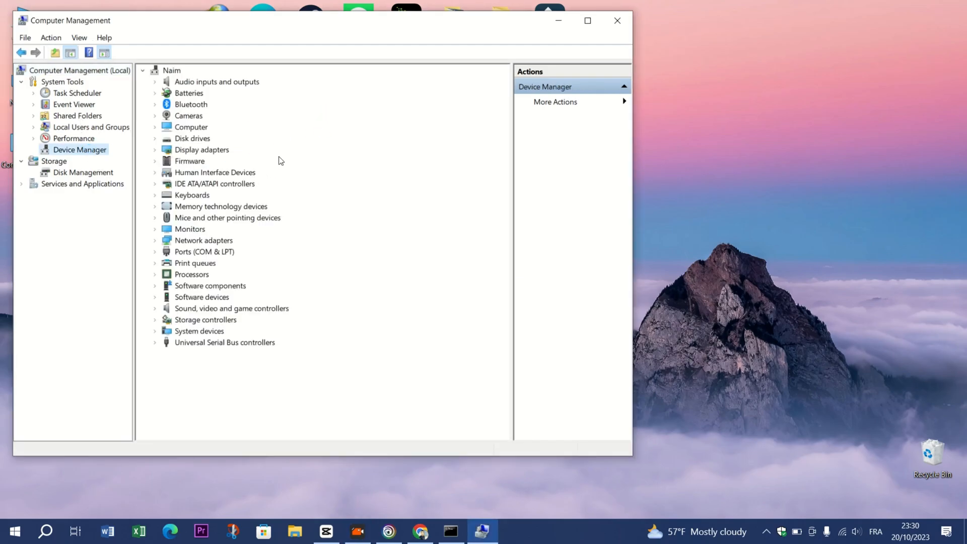
pyautogui.click(201, 149)
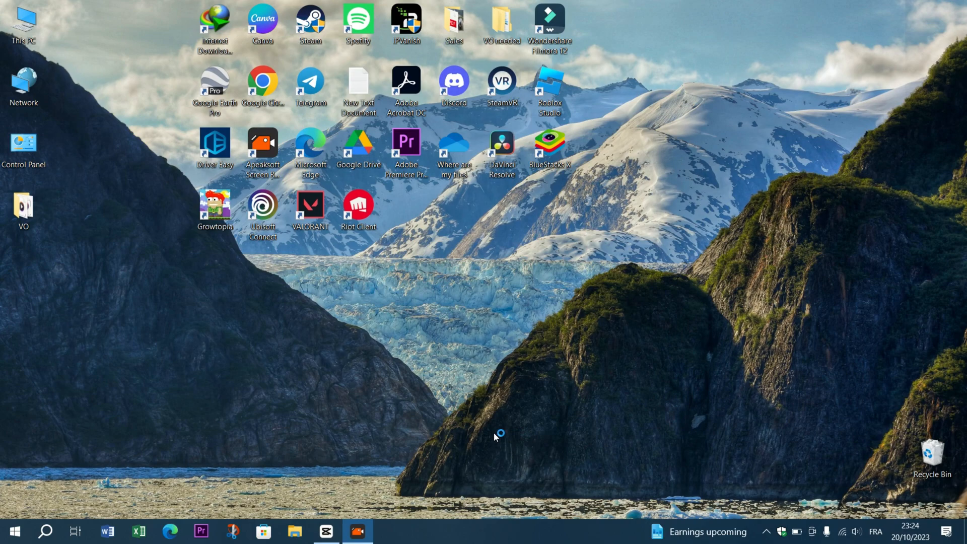
pyautogui.moveTo(200, 279)
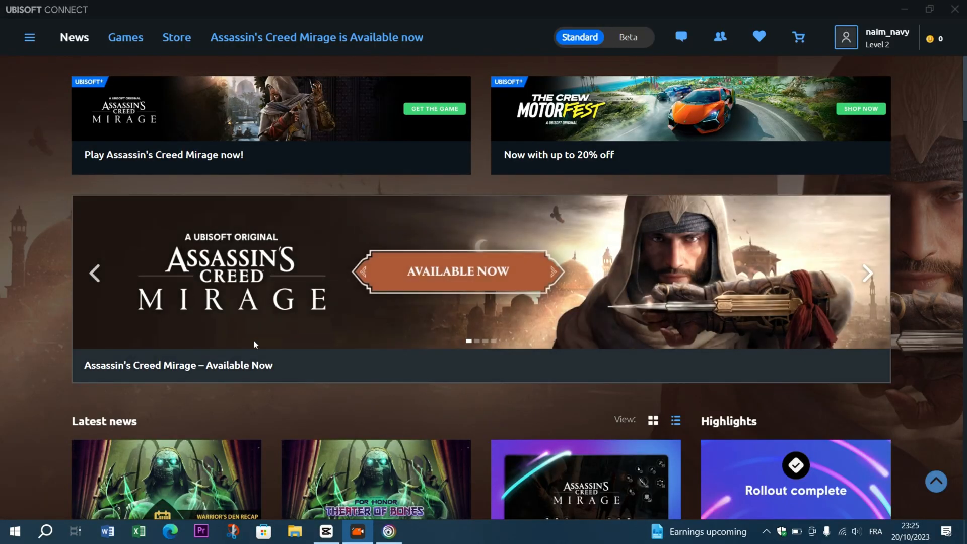
# - In the Games library, view Growtopia's right-click options like Uninstall, then dismiss the menu
pyautogui.click(126, 36)
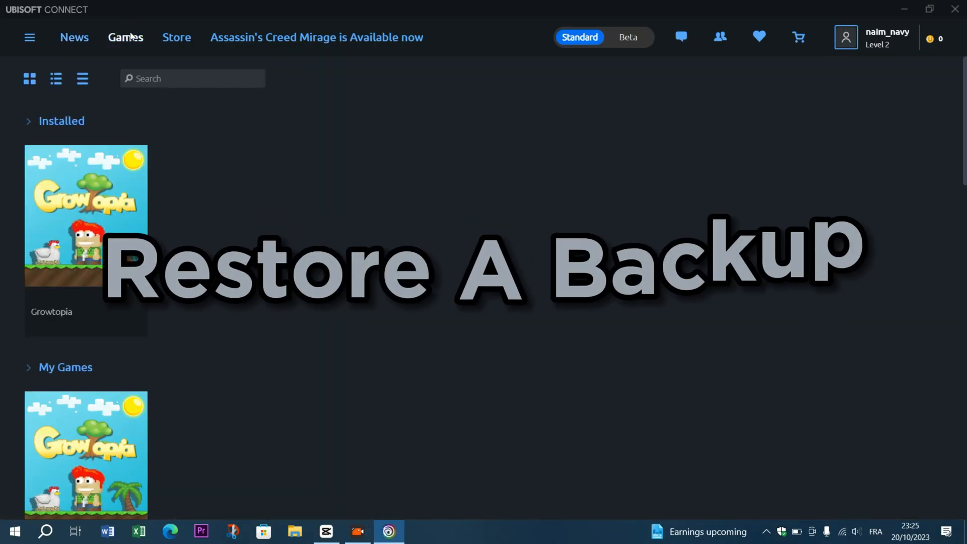
pyautogui.rightClick(86, 215)
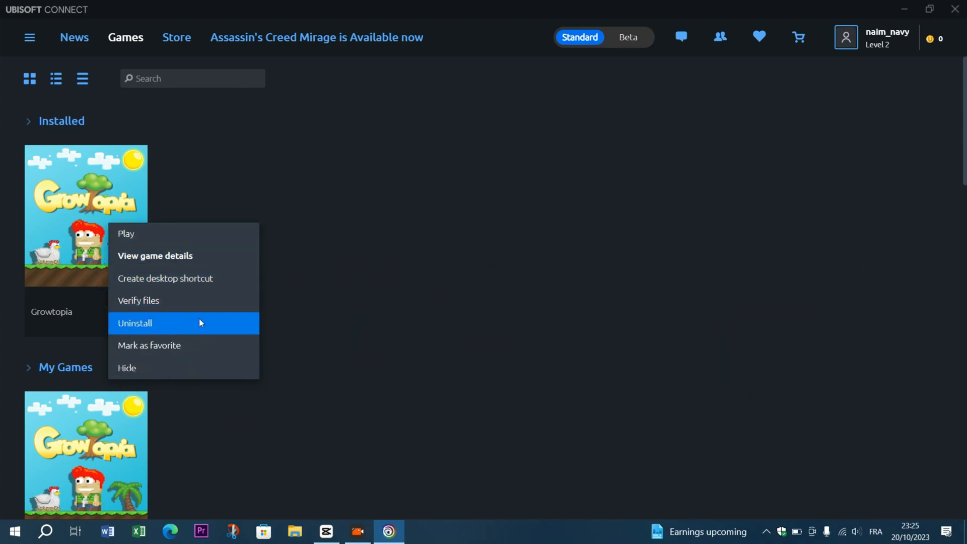
pyautogui.moveTo(290, 338)
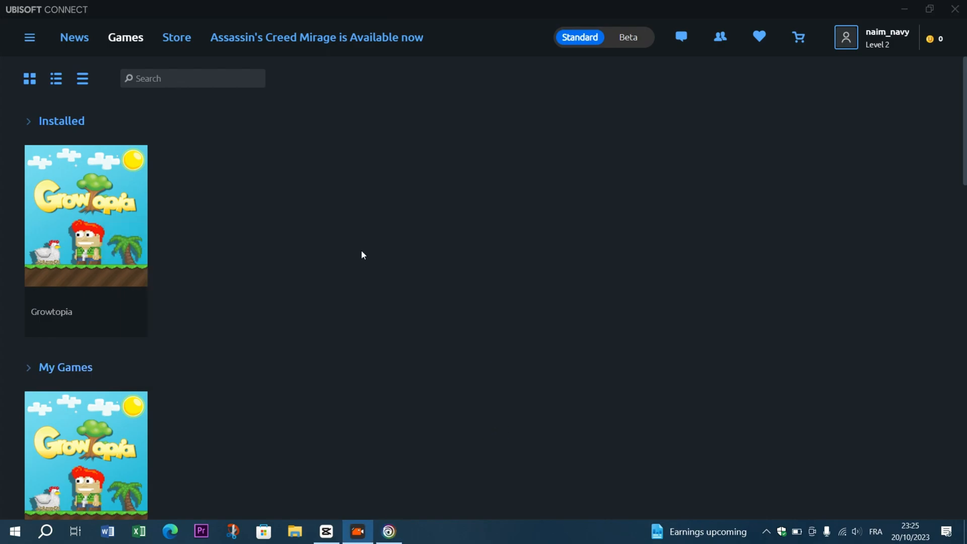
pyautogui.rightClick(86, 216)
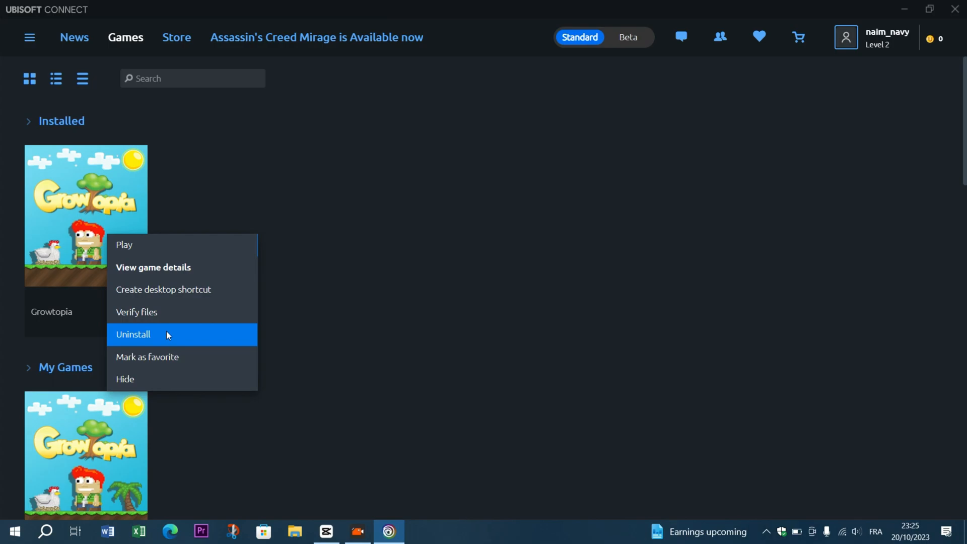
pyautogui.click(379, 352)
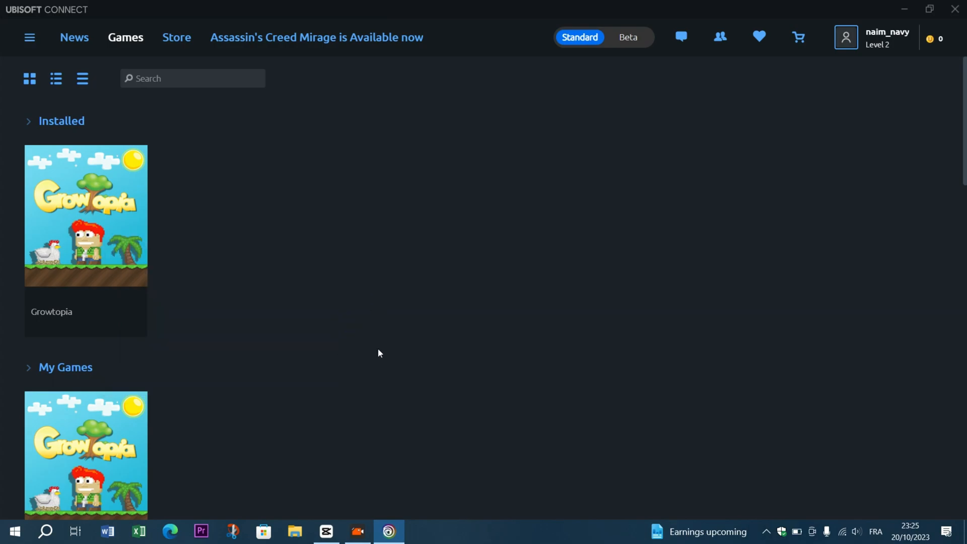
pyautogui.moveTo(487, 352)
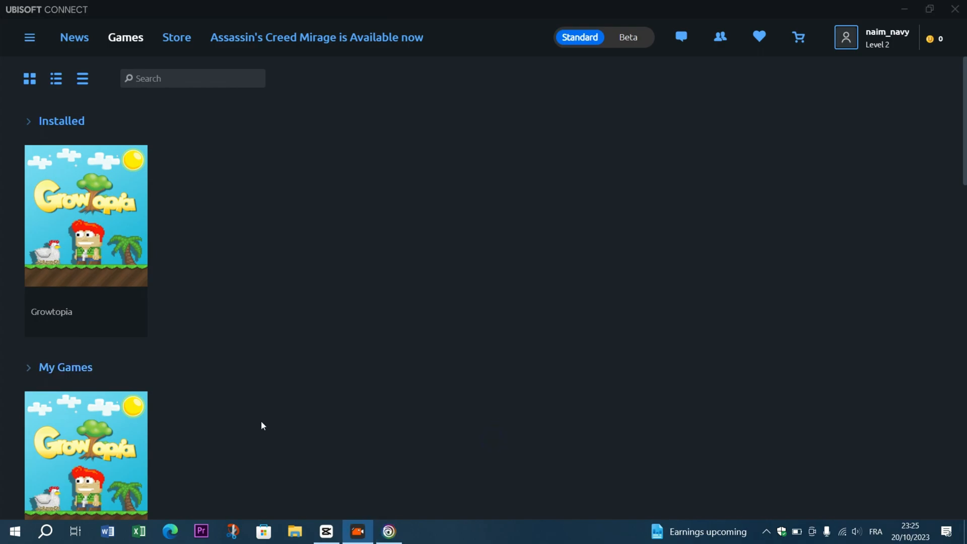
pyautogui.moveTo(337, 385)
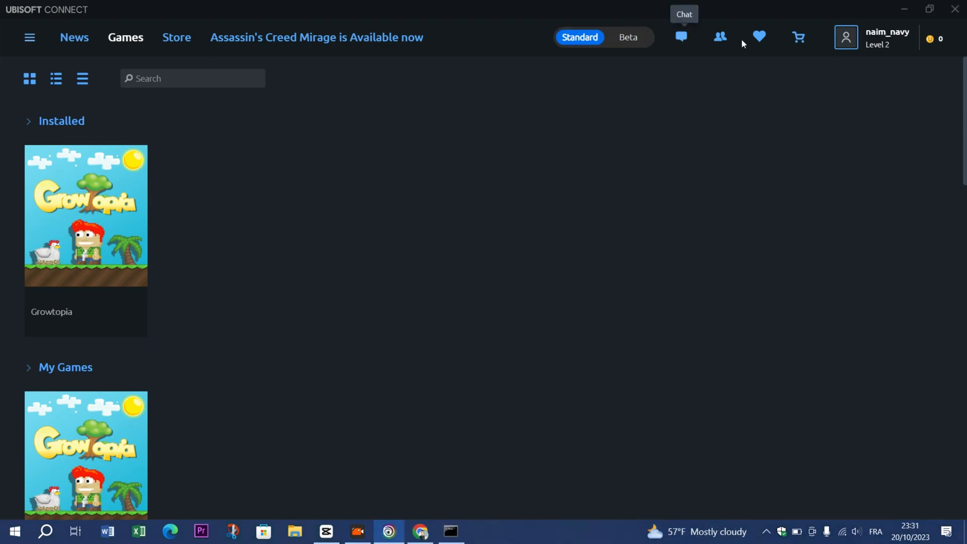
pyautogui.click(846, 37)
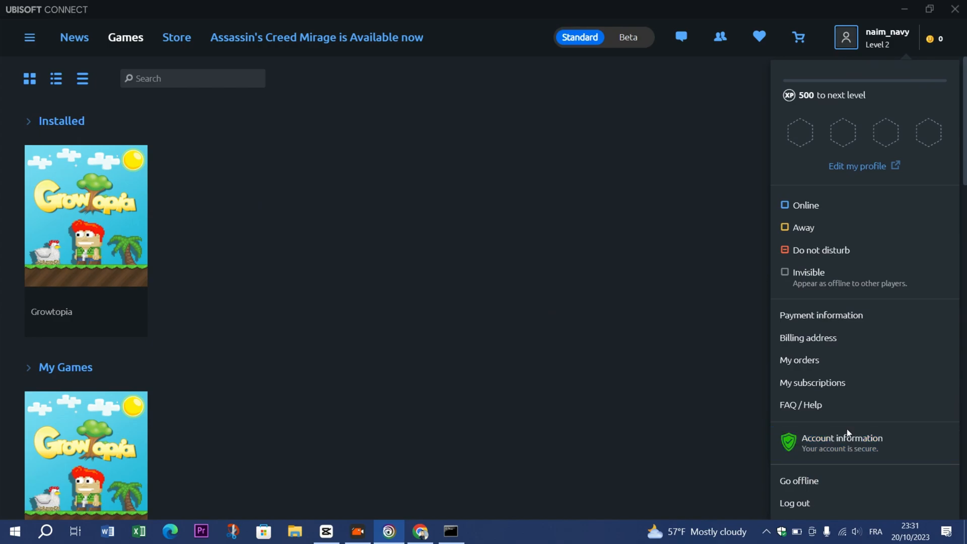
pyautogui.click(817, 414)
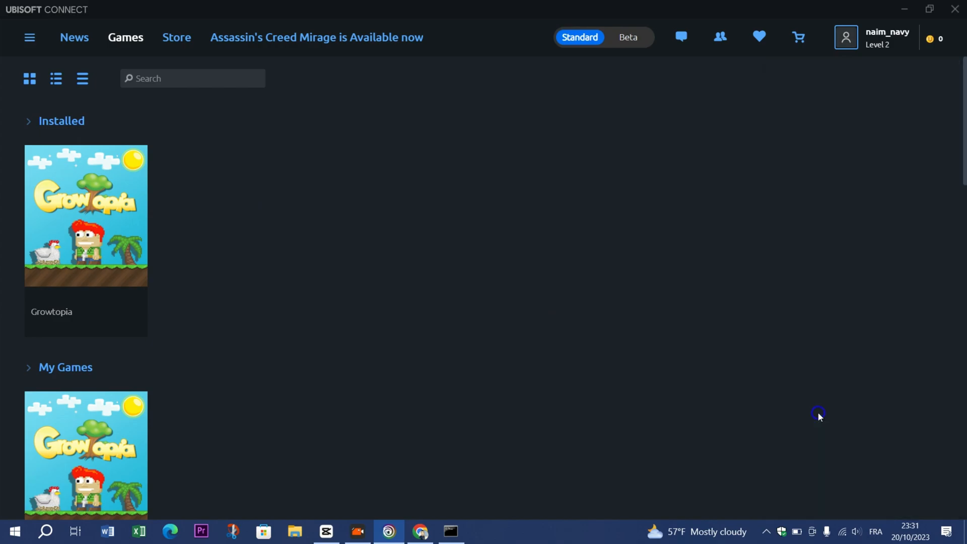